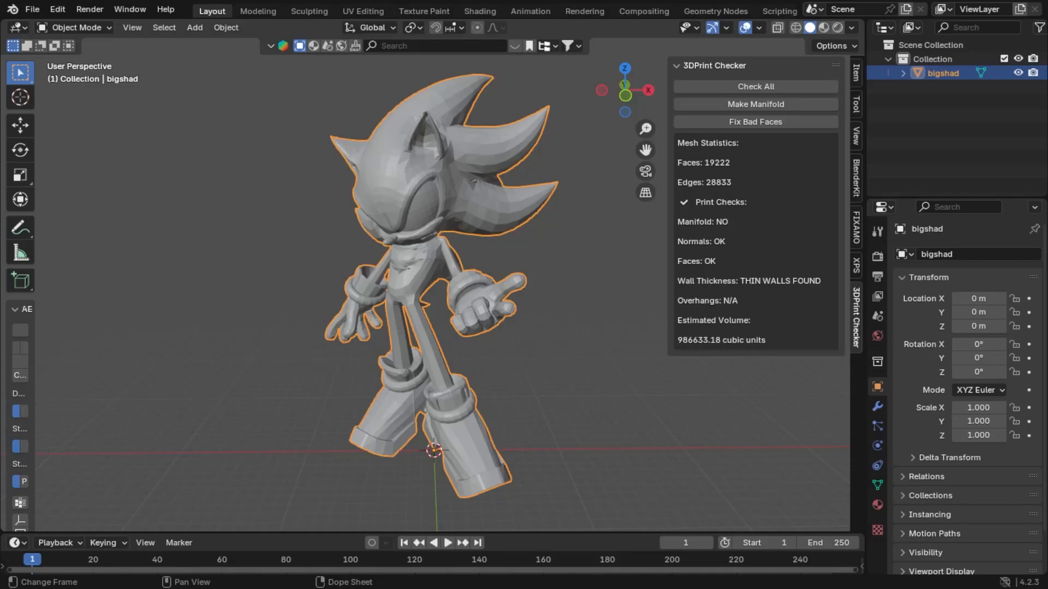
{"action": "mouse_move", "coordinate": [373, 396]}
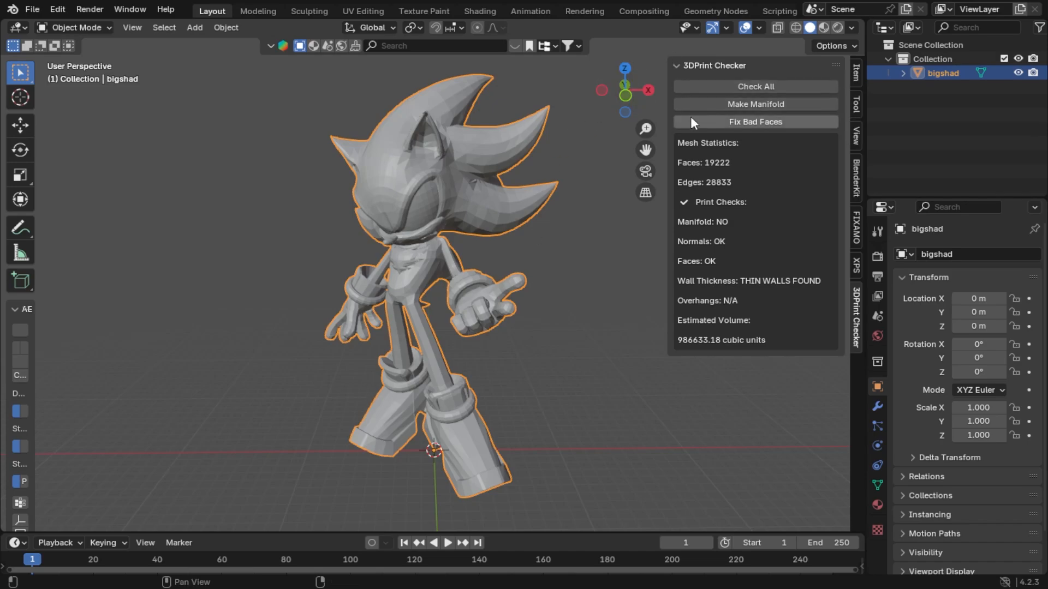
{"action": "mouse_move", "coordinate": [580, 114]}
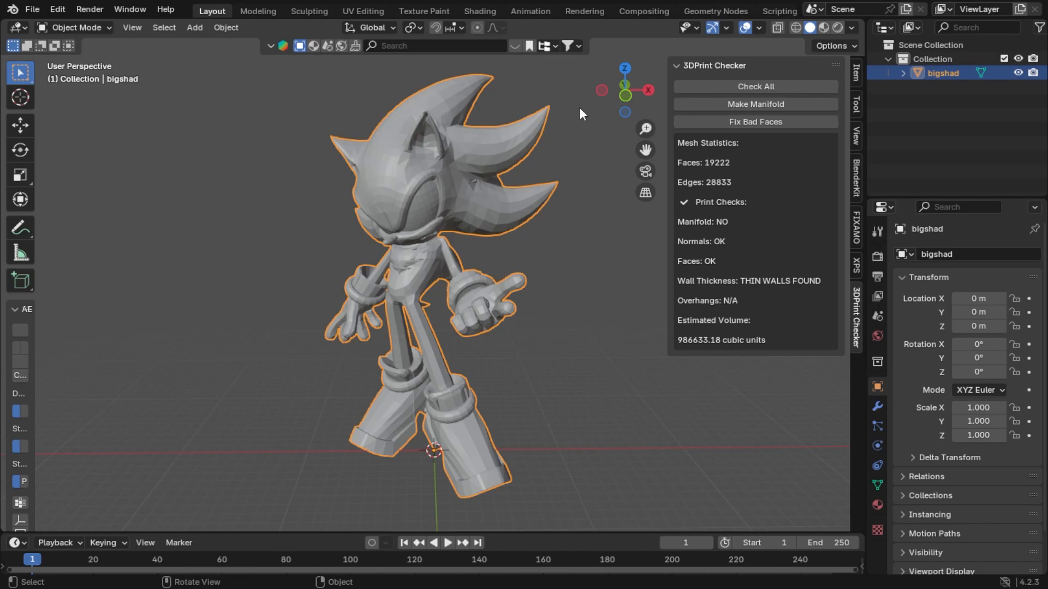
{"action": "mouse_move", "coordinate": [607, 122]}
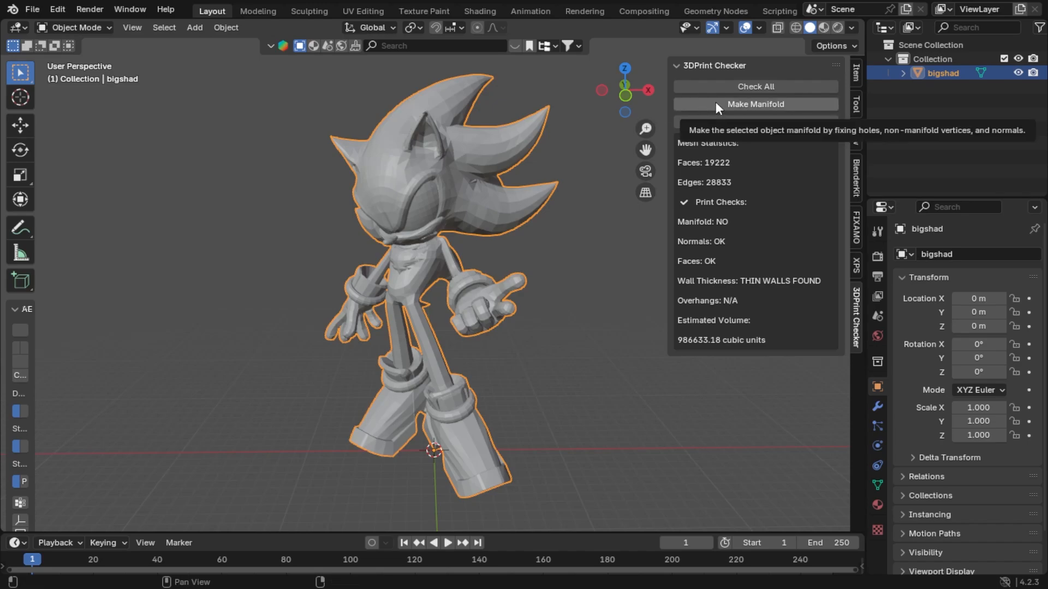
Run Make Manifold on the character mesh so it reports made manifold successfully.
{"action": "left_click", "coordinate": [755, 104]}
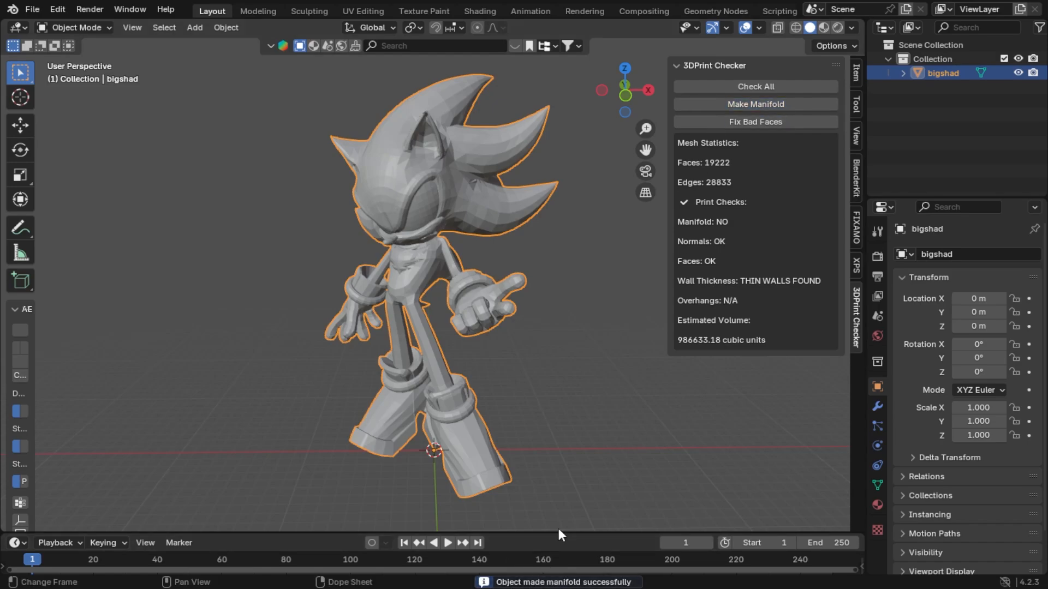
{"action": "mouse_move", "coordinate": [577, 423]}
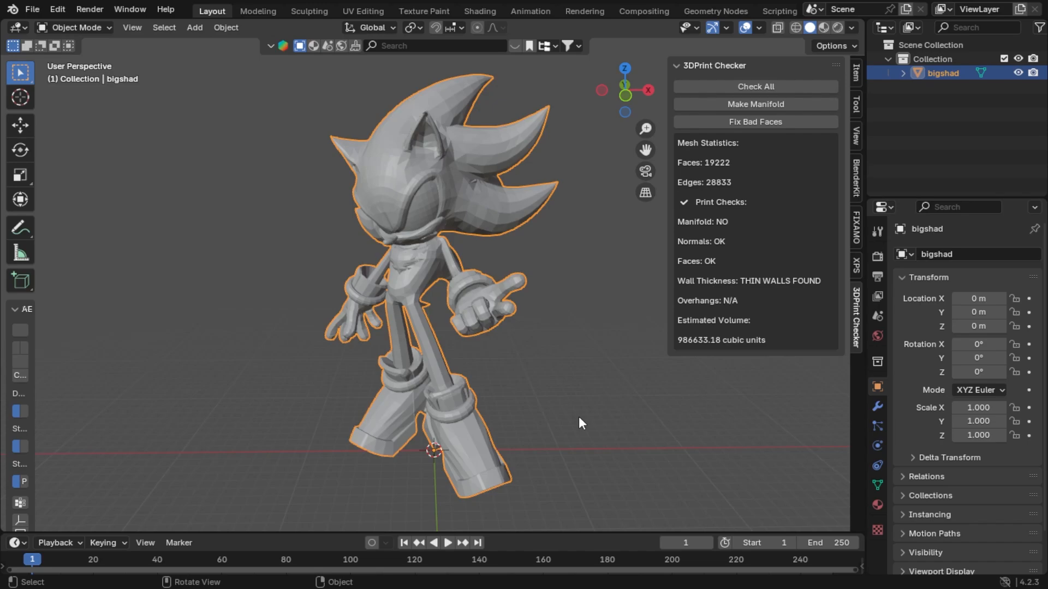
{"action": "mouse_move", "coordinate": [607, 413]}
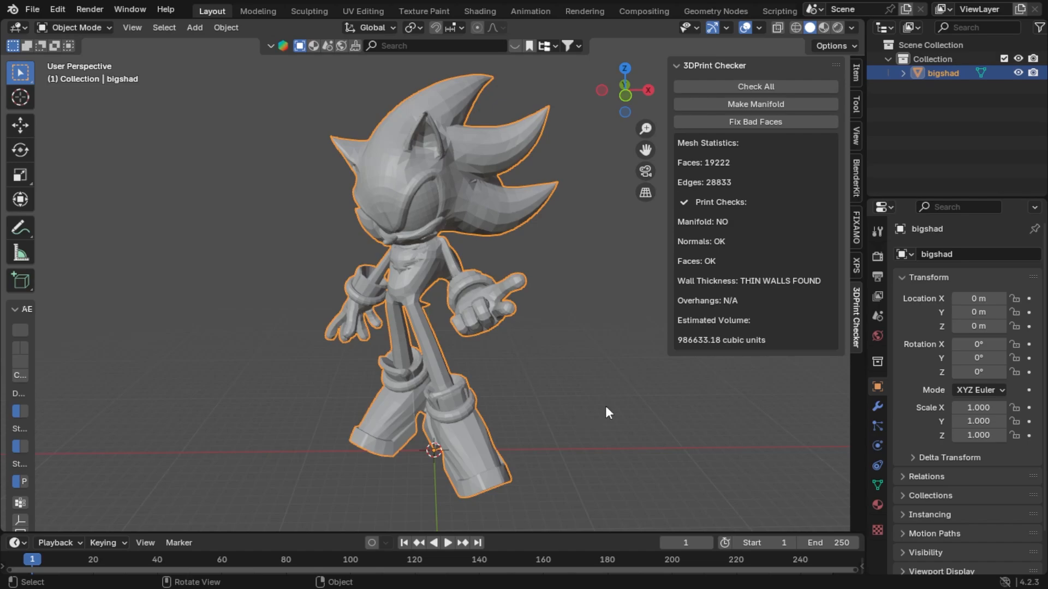
{"action": "mouse_move", "coordinate": [740, 122]}
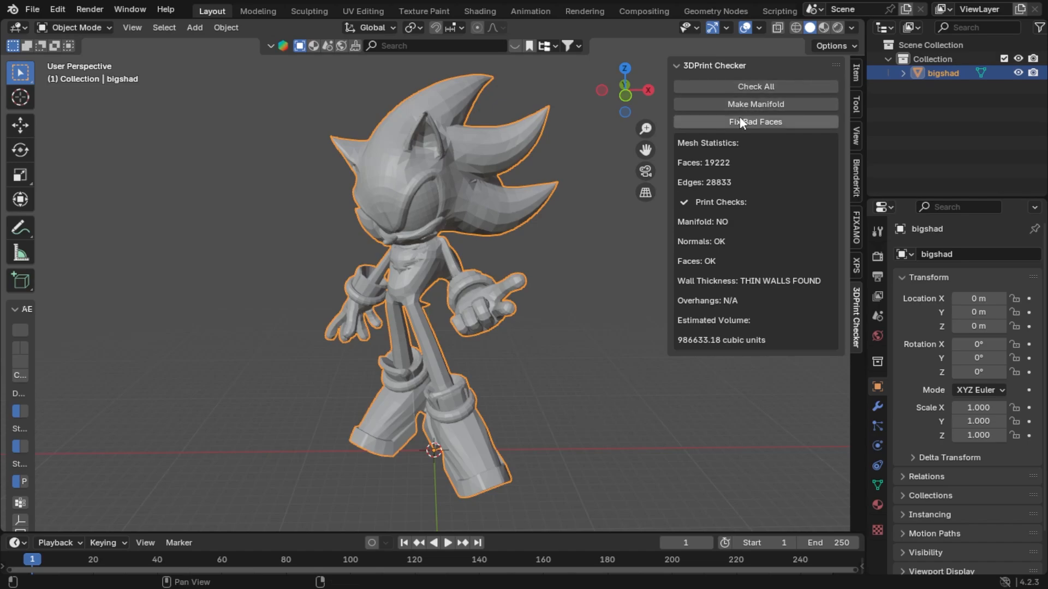
Run Fix Bad Faces so the mesh geometry is cleaned and repaired.
{"action": "left_click", "coordinate": [756, 122]}
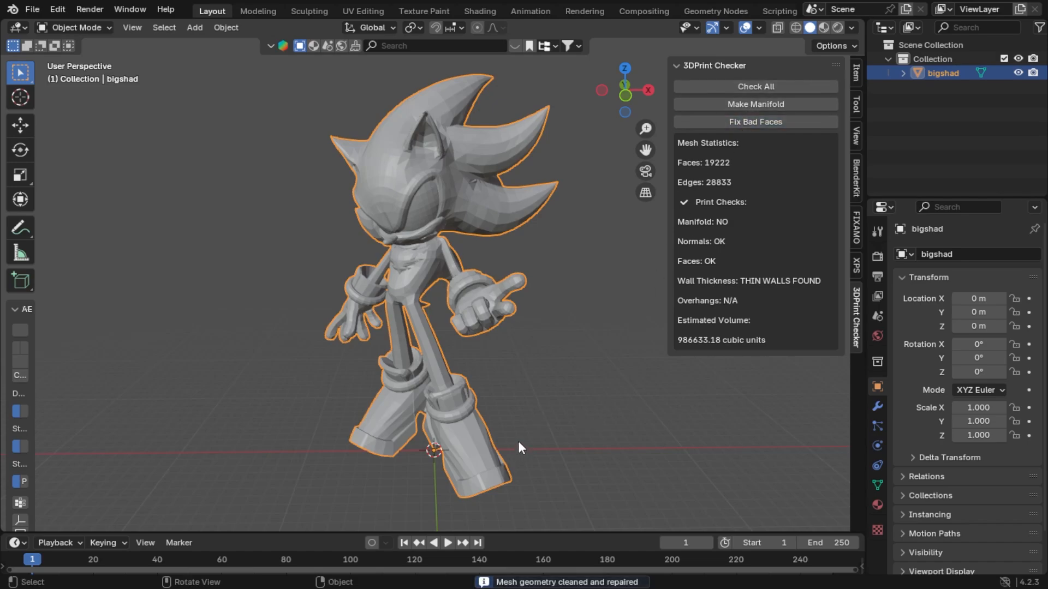
{"action": "mouse_move", "coordinate": [530, 438]}
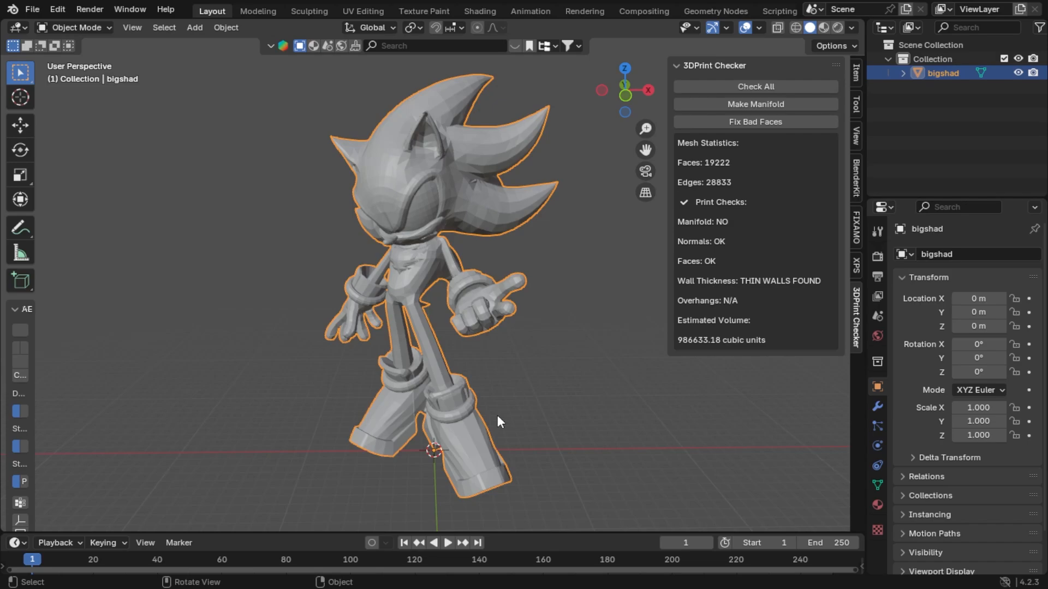
{"action": "mouse_move", "coordinate": [497, 420]}
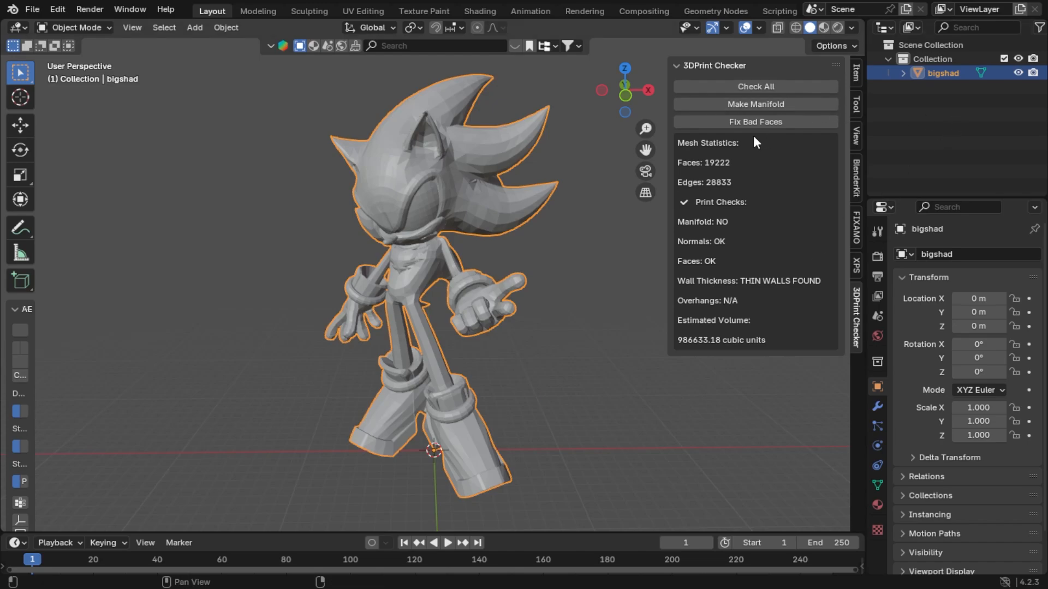
{"action": "mouse_move", "coordinate": [715, 316]}
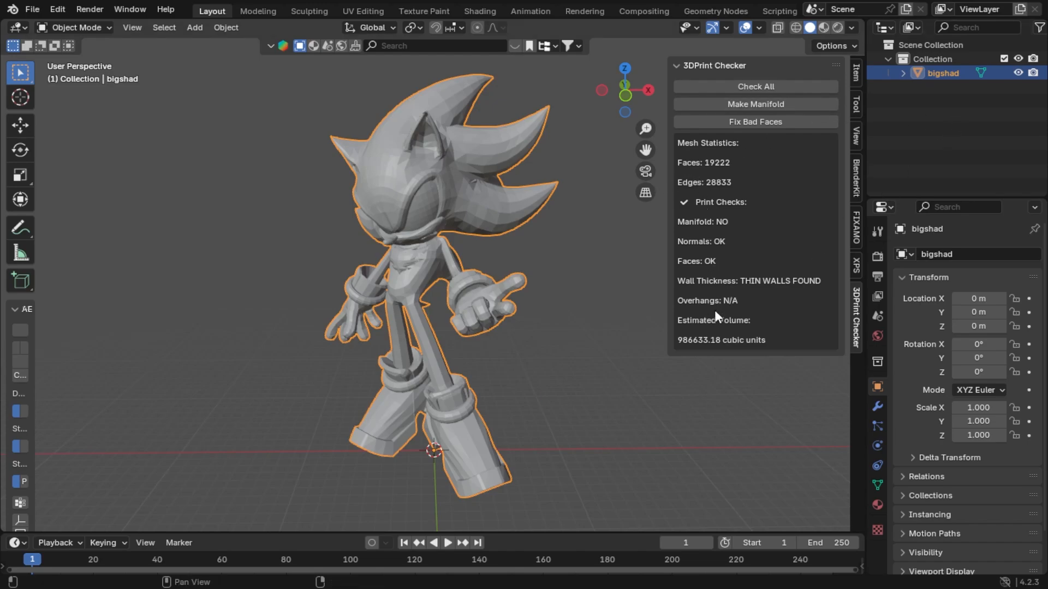
{"action": "mouse_move", "coordinate": [753, 299]}
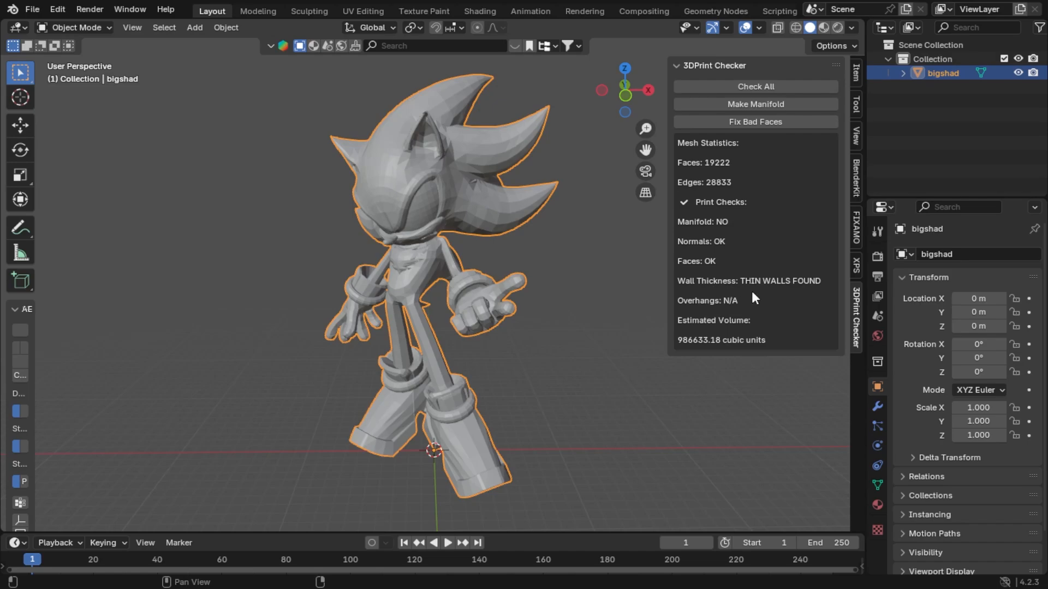
{"action": "mouse_move", "coordinate": [743, 321]}
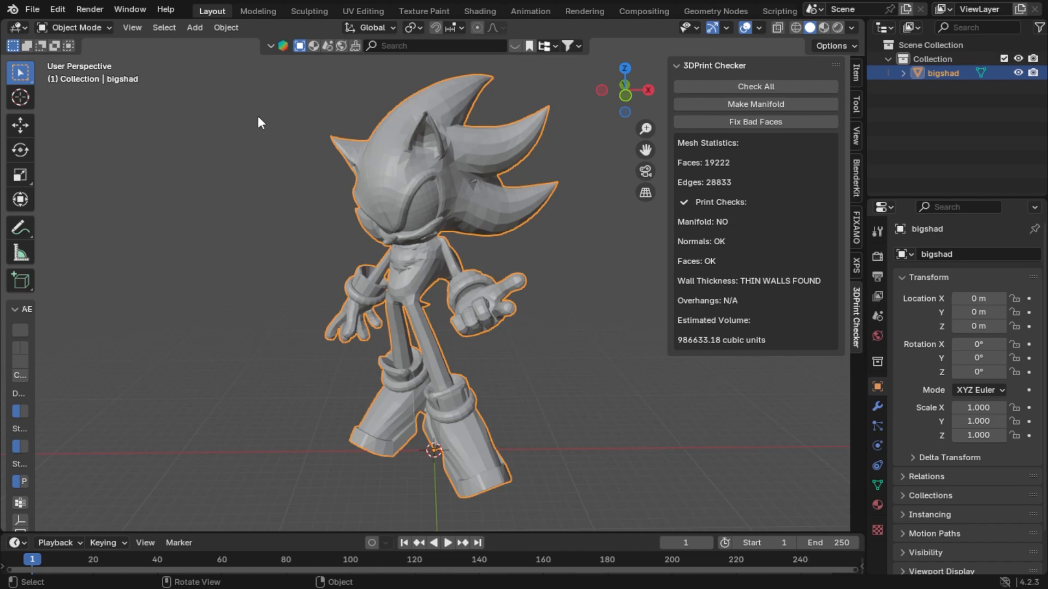
{"action": "mouse_move", "coordinate": [56, 9]}
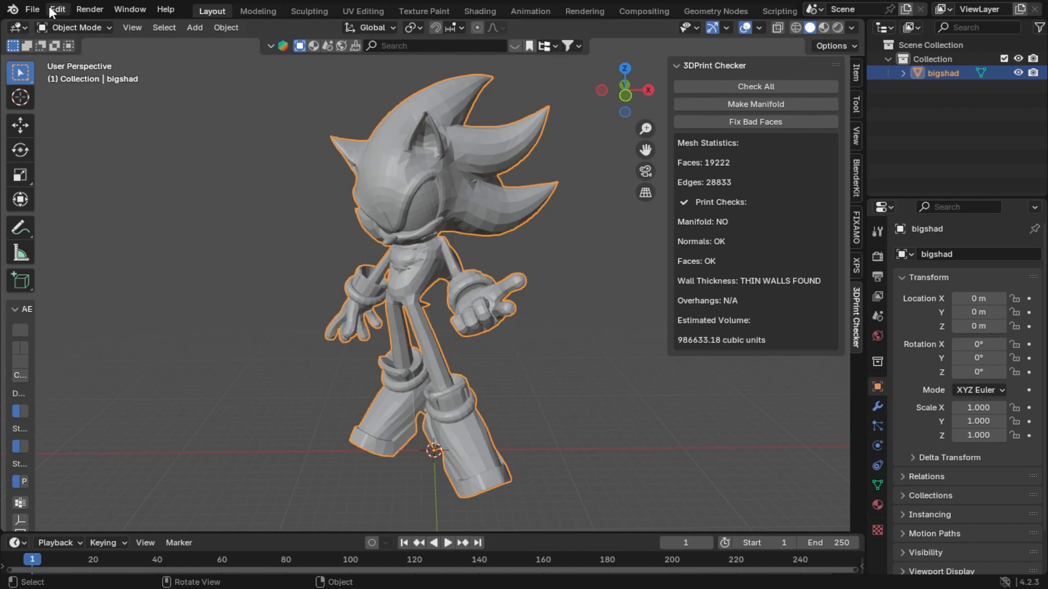
Glance at the Edit menu, then show the active tool's box-select and transform settings in the sidebar.
{"action": "left_click", "coordinate": [56, 9]}
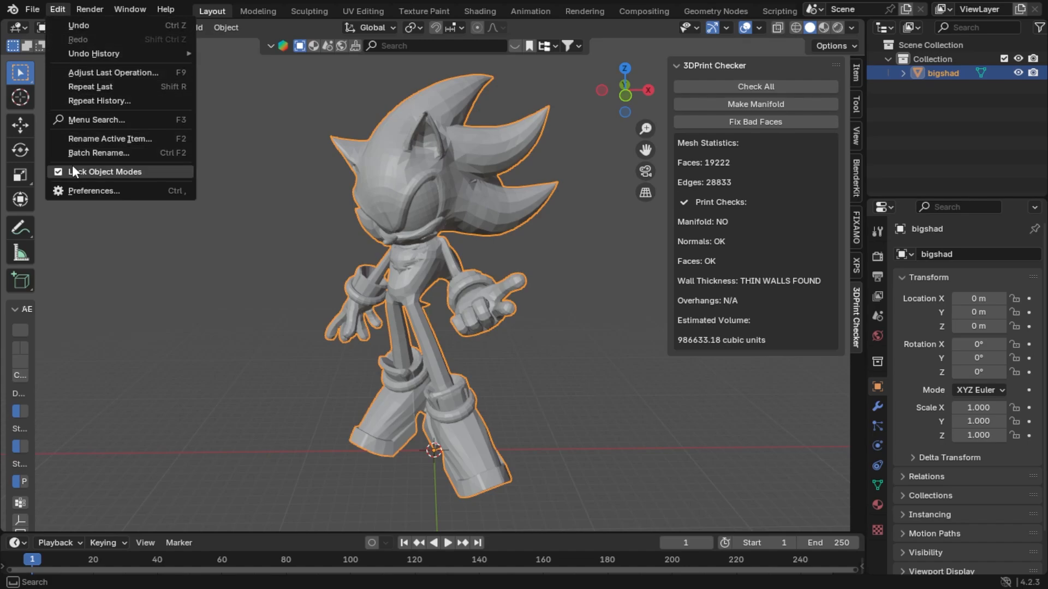
{"action": "mouse_move", "coordinate": [93, 195]}
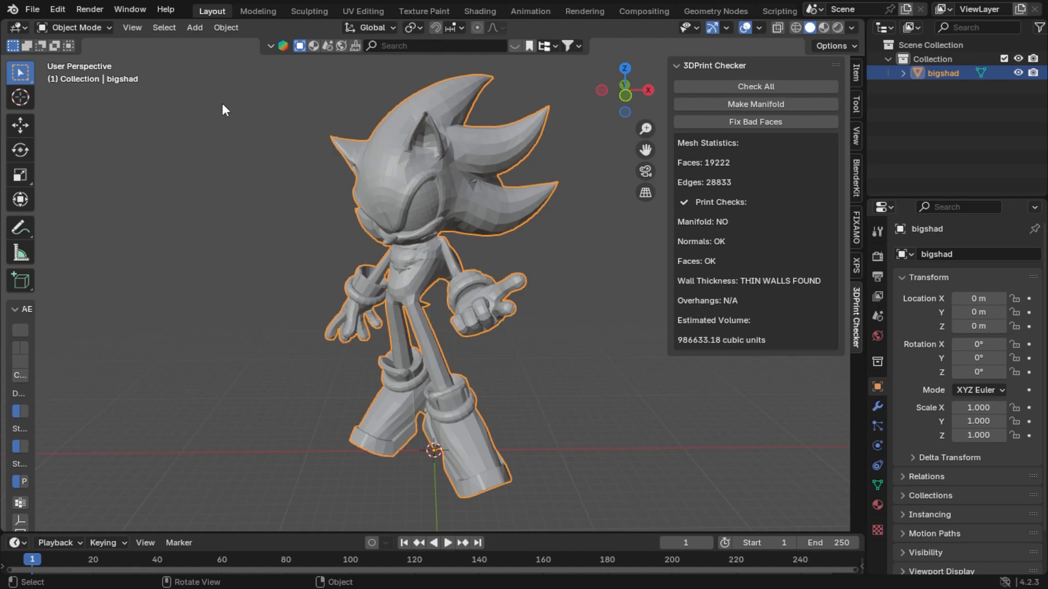
{"action": "mouse_move", "coordinate": [408, 72]}
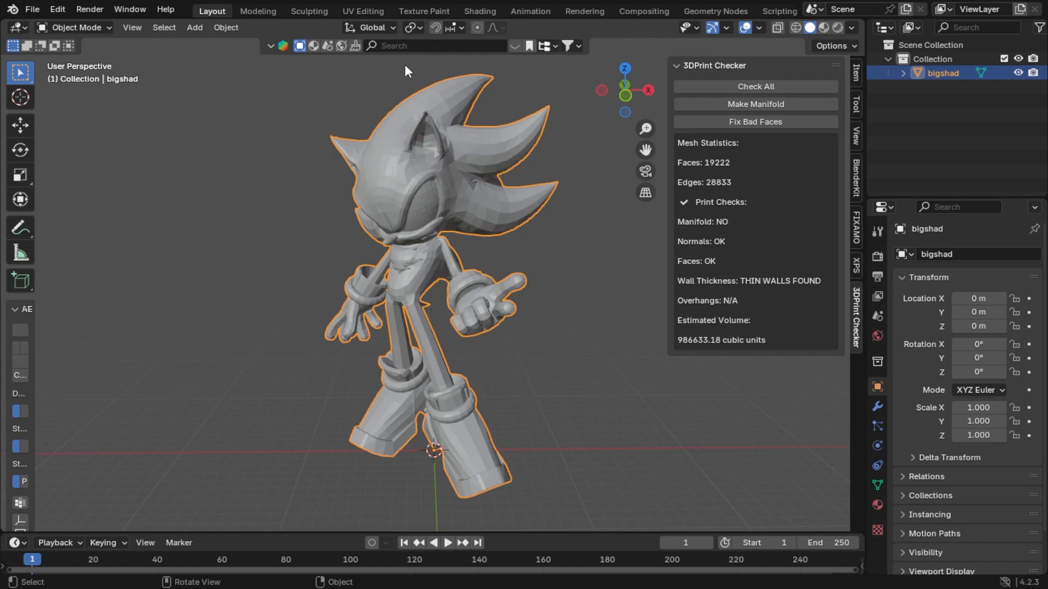
{"action": "left_click", "coordinate": [856, 104]}
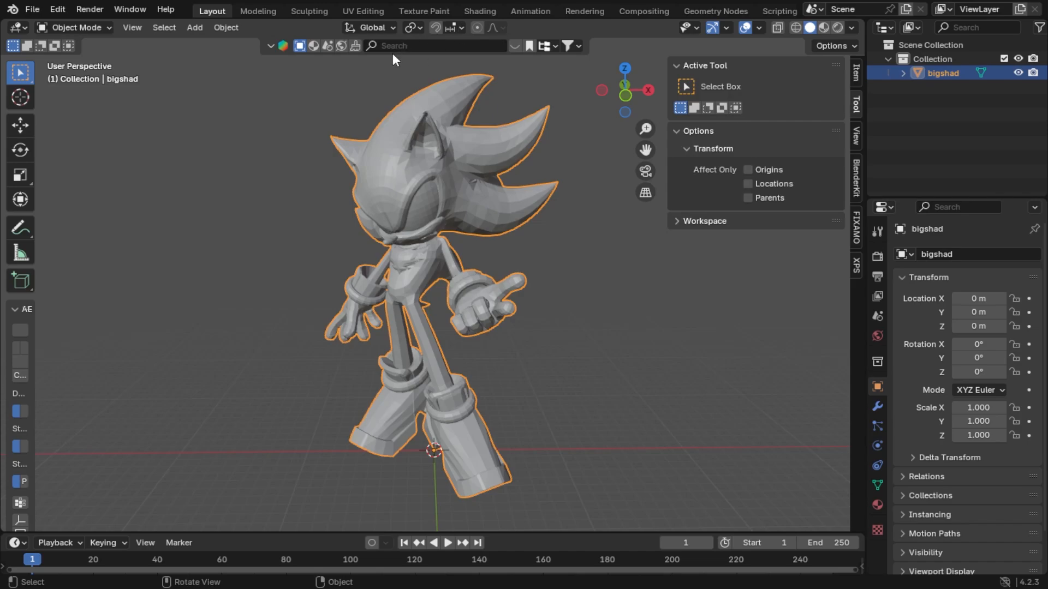
{"action": "mouse_move", "coordinate": [219, 72]}
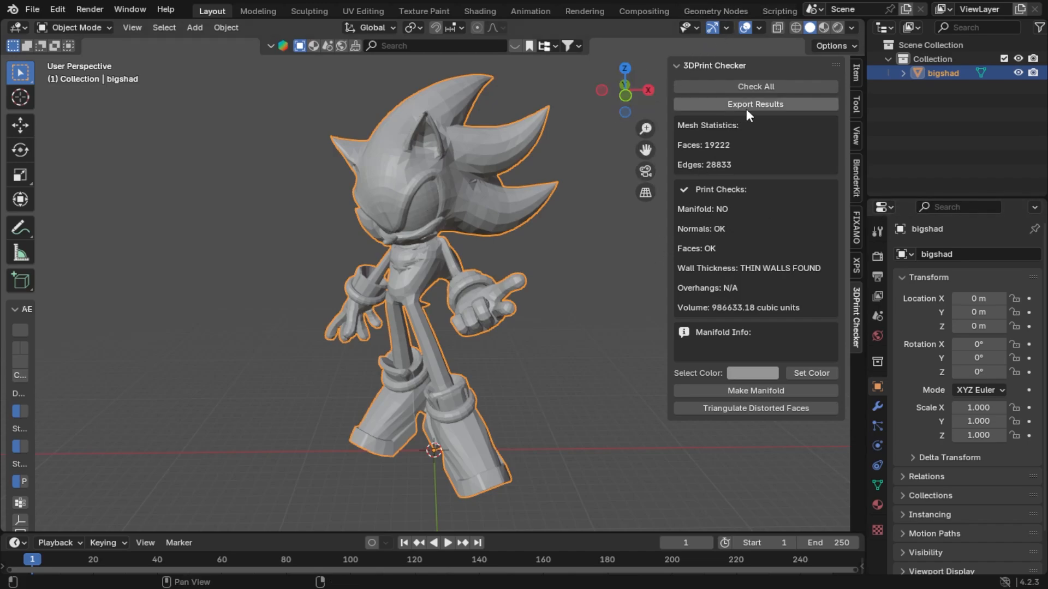
{"action": "mouse_move", "coordinate": [754, 104]}
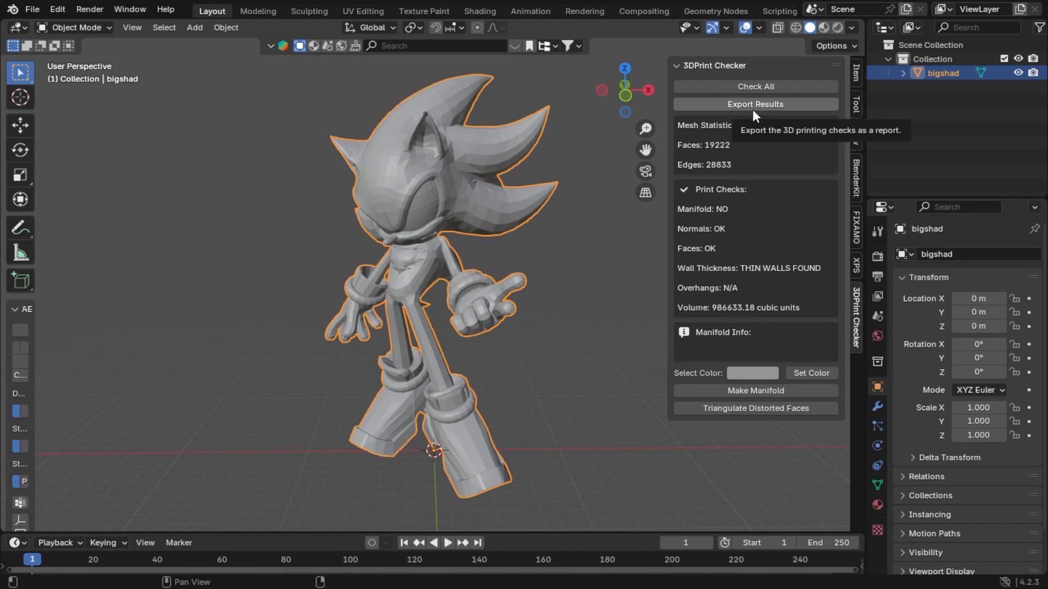
{"action": "mouse_move", "coordinate": [776, 212]}
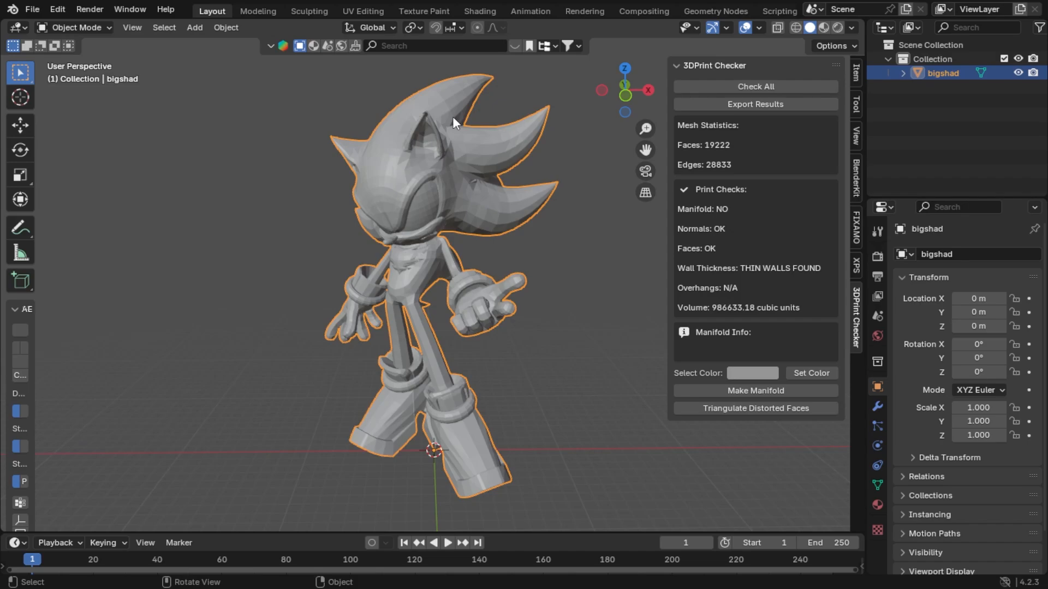
{"action": "mouse_move", "coordinate": [642, 425]}
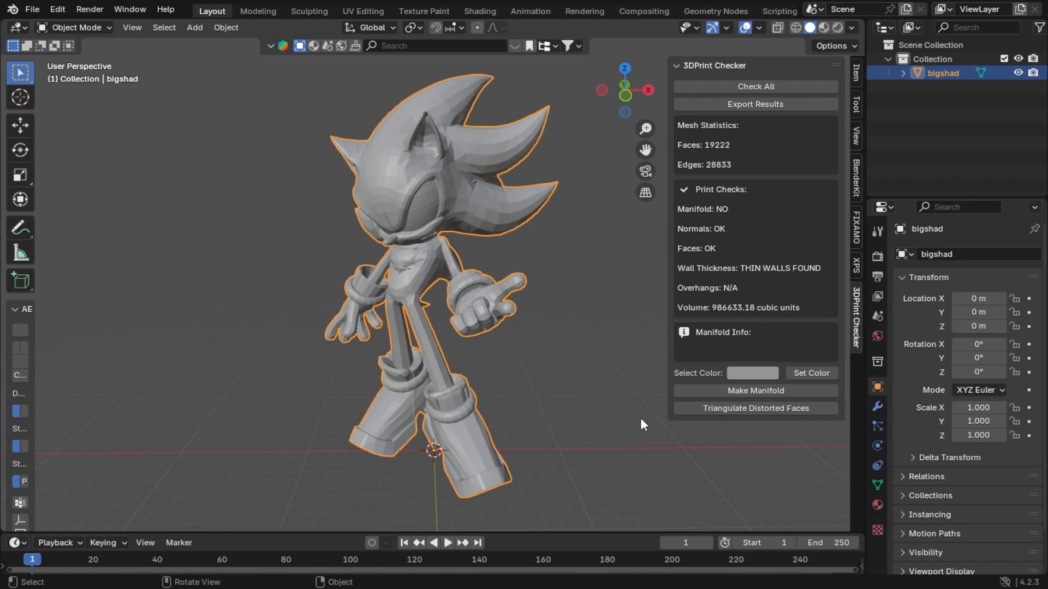
Recolour the viewport background green, then red, then warm grey, with the mesh shaded flat.
{"action": "left_click", "coordinate": [752, 372]}
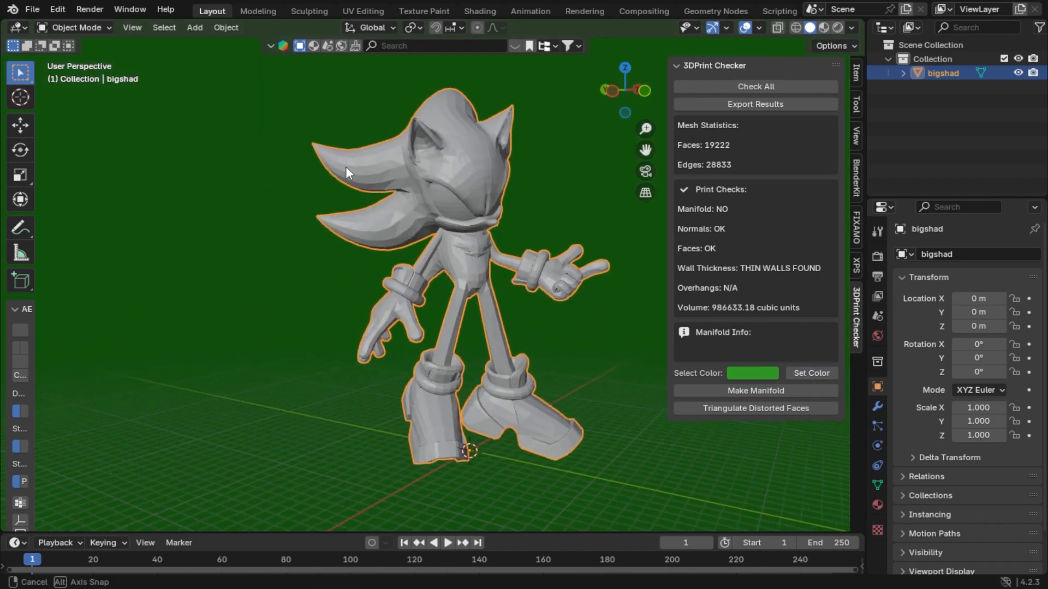
{"action": "left_click", "coordinate": [752, 373]}
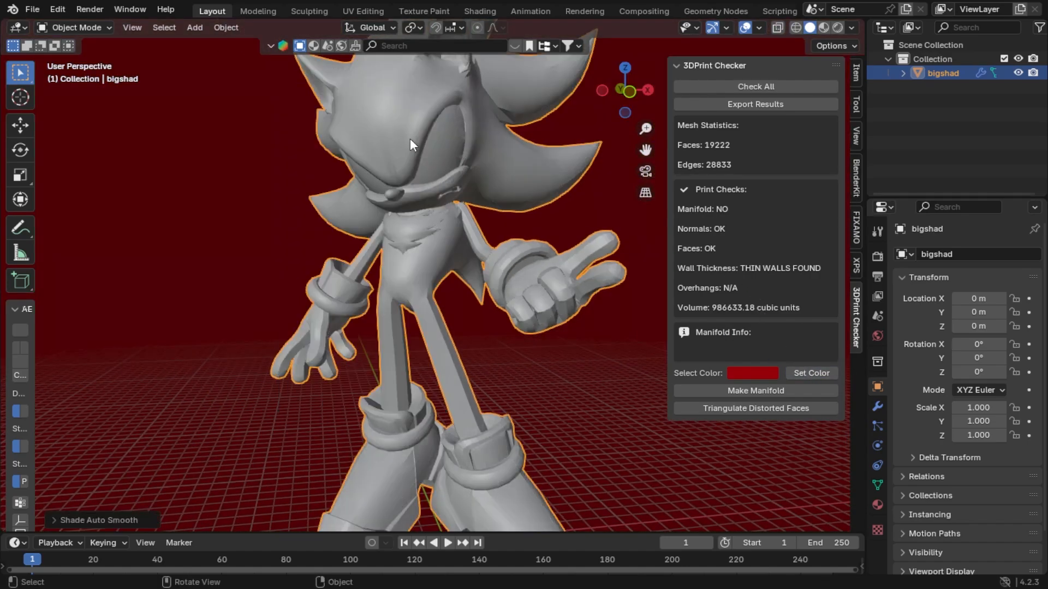
{"action": "left_click", "coordinate": [225, 27]}
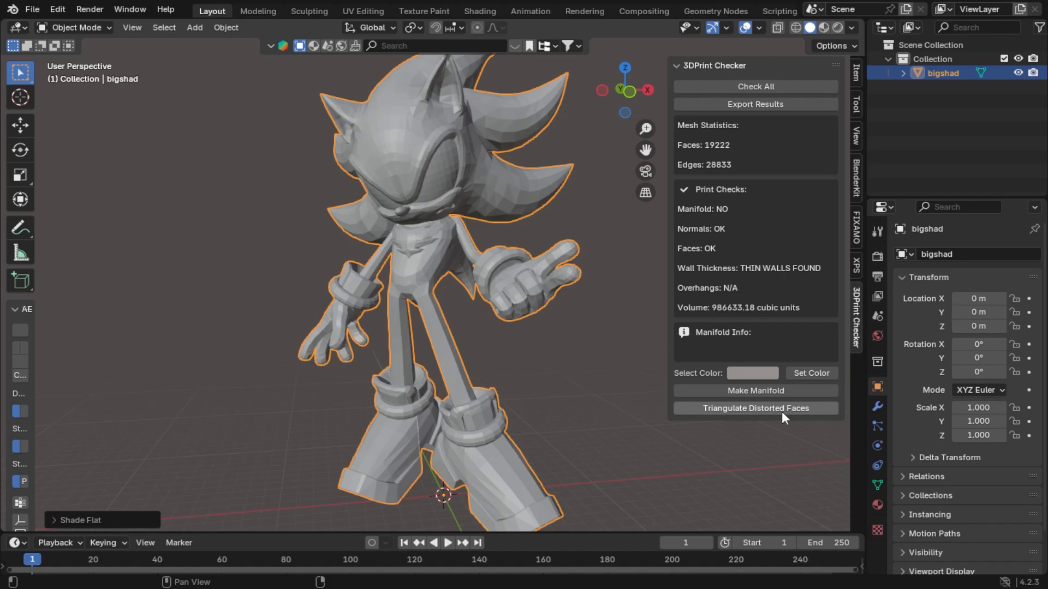
{"action": "left_click", "coordinate": [755, 409]}
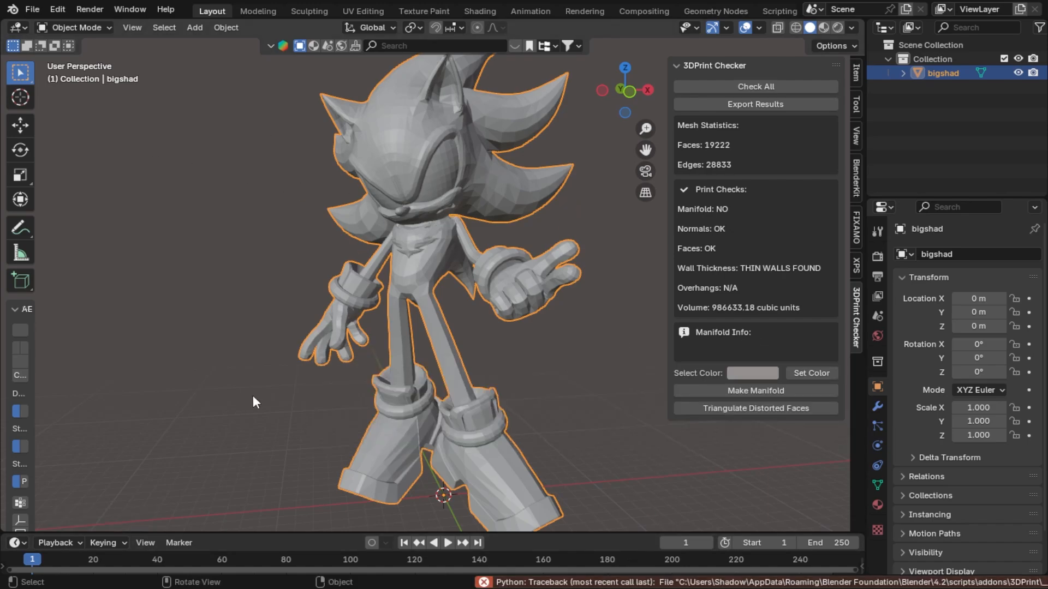
{"action": "mouse_move", "coordinate": [221, 191]}
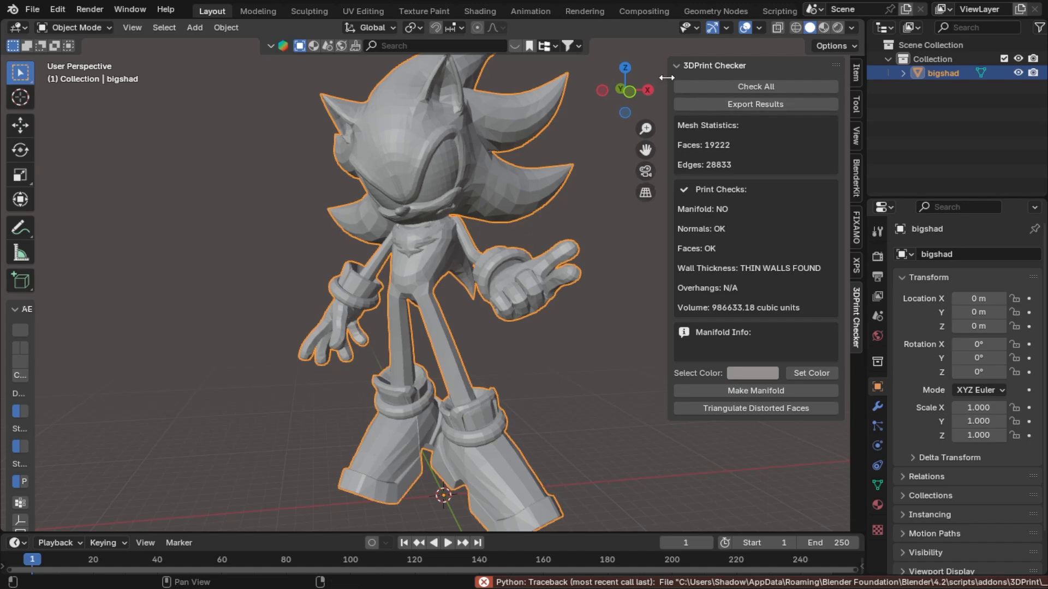
{"action": "mouse_move", "coordinate": [669, 73]}
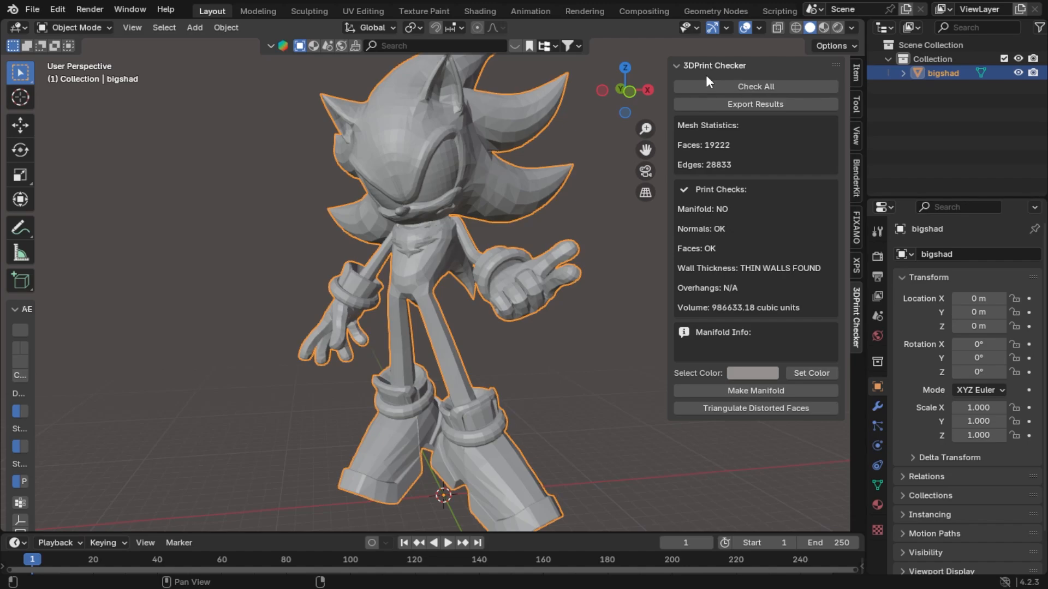
{"action": "mouse_move", "coordinate": [700, 160]}
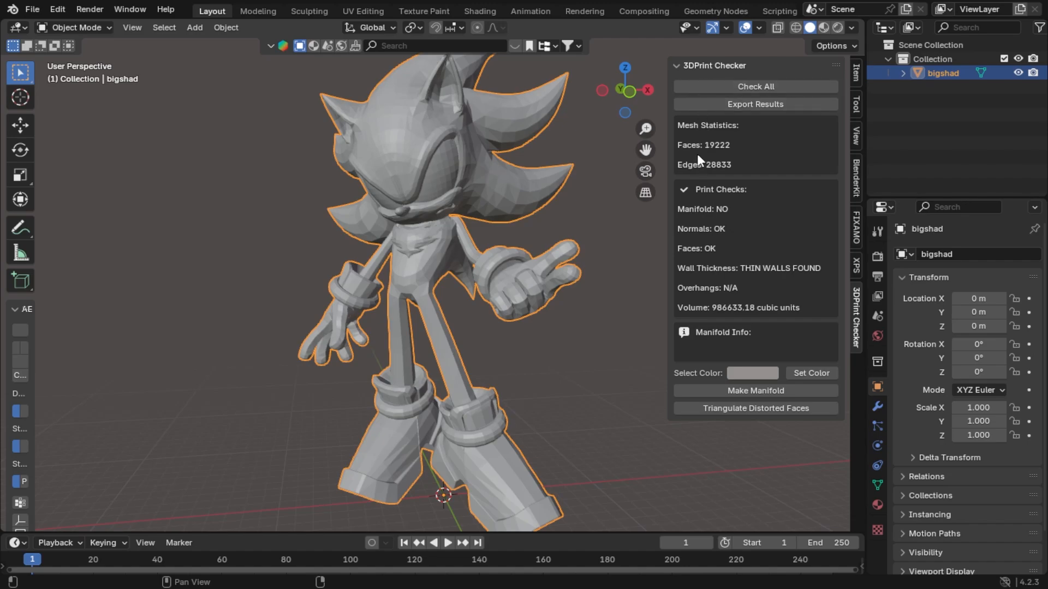
{"action": "mouse_move", "coordinate": [679, 158]}
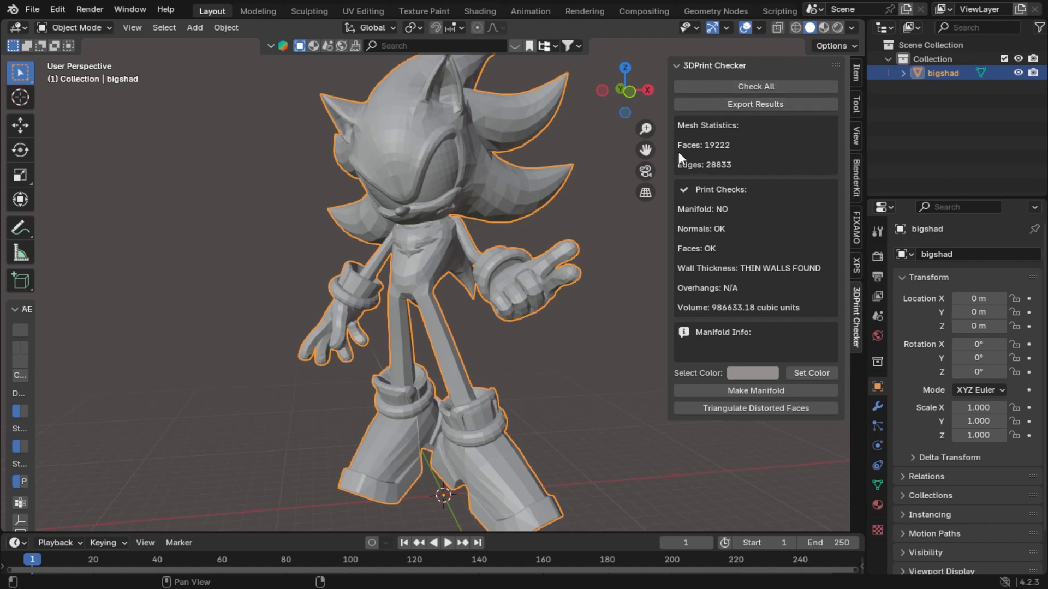
{"action": "mouse_move", "coordinate": [680, 163]}
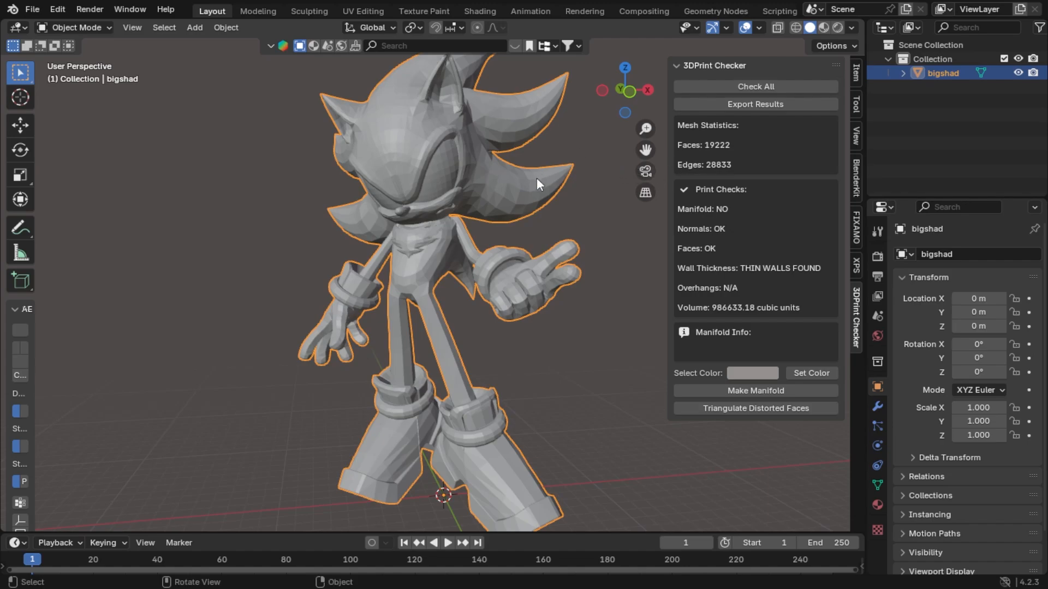
{"action": "mouse_move", "coordinate": [470, 161]}
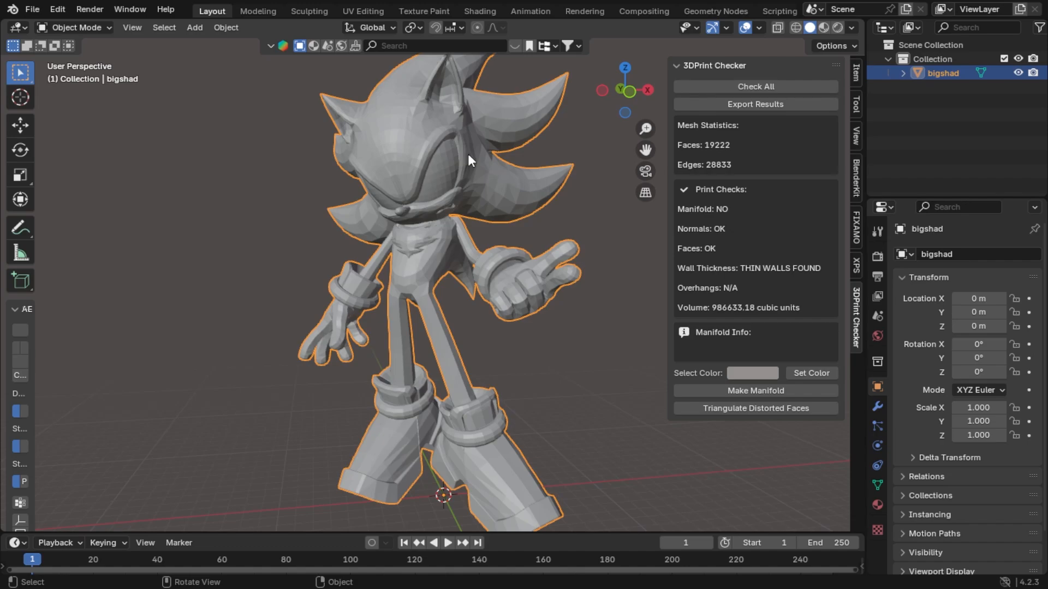
{"action": "mouse_move", "coordinate": [461, 127]}
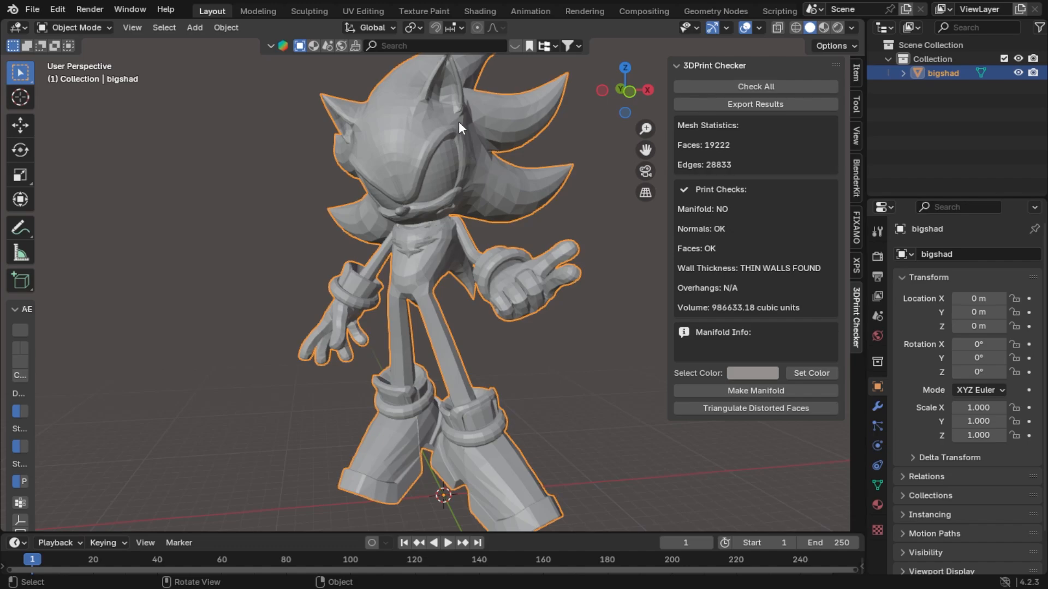
{"action": "mouse_move", "coordinate": [456, 102]}
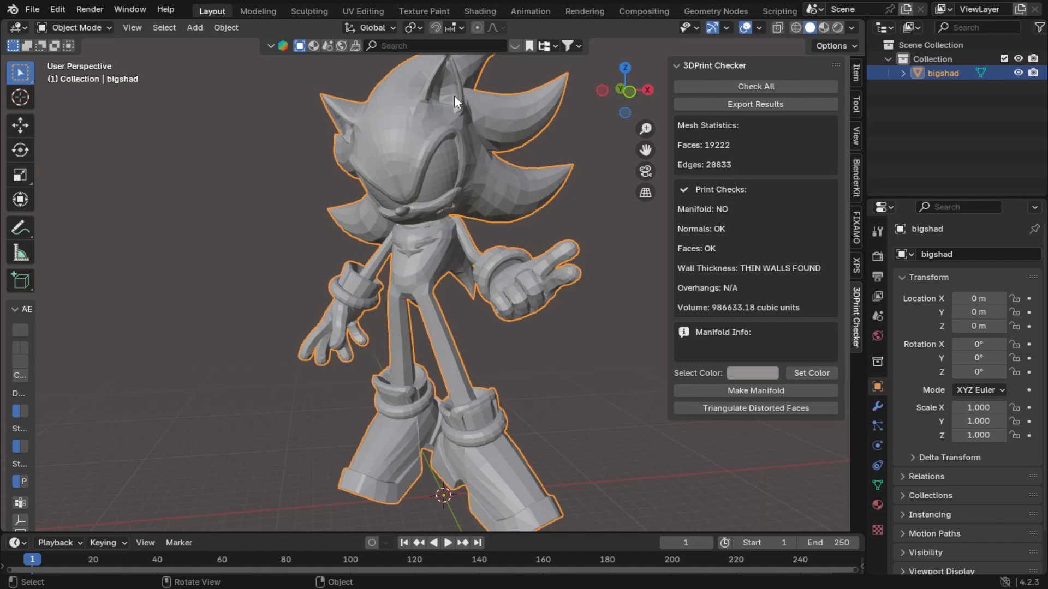
{"action": "mouse_move", "coordinate": [394, 227]}
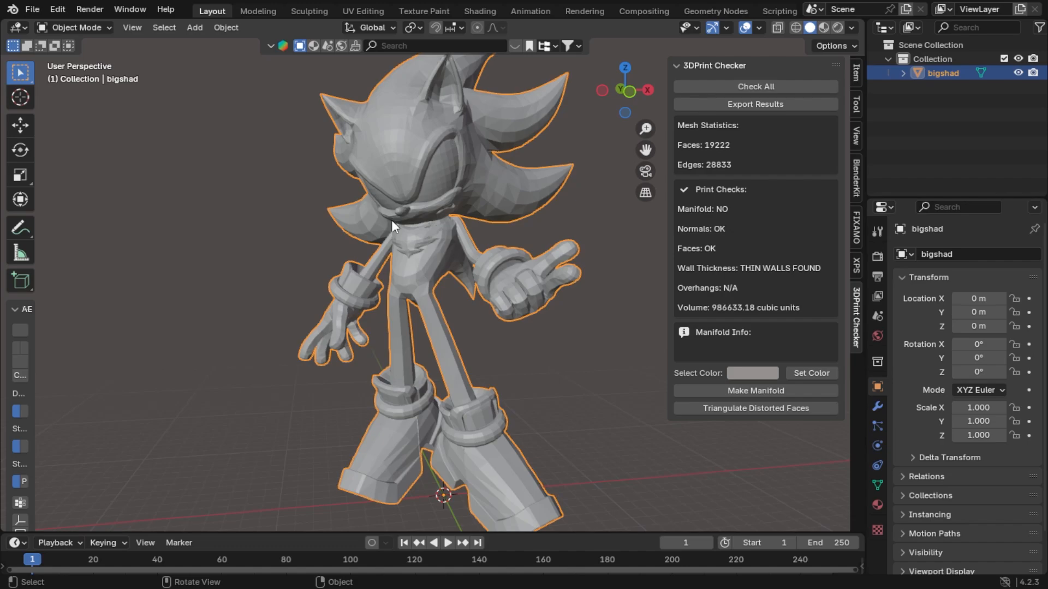
{"action": "mouse_move", "coordinate": [249, 414]}
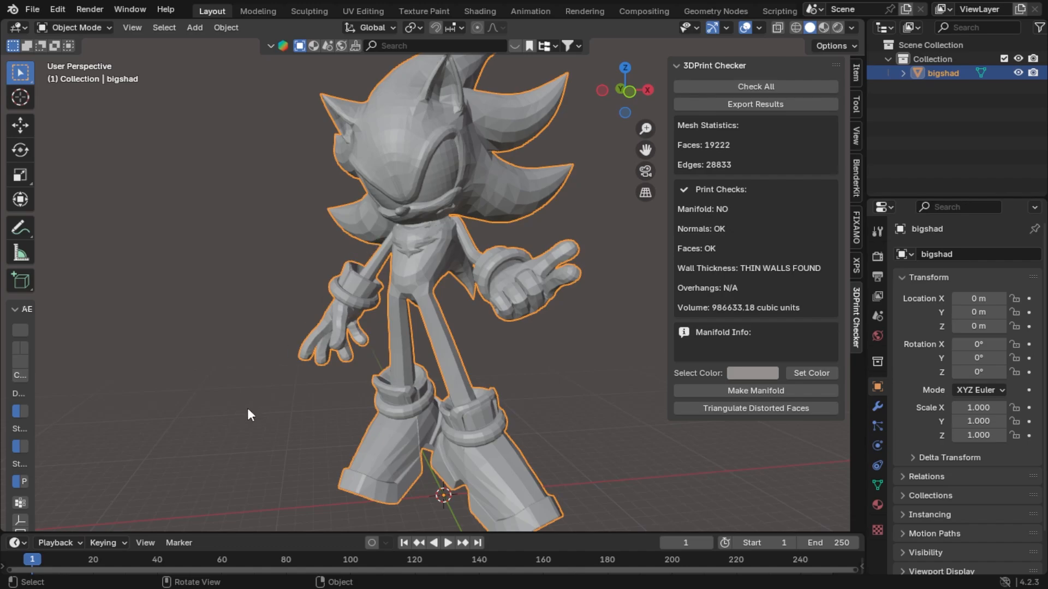